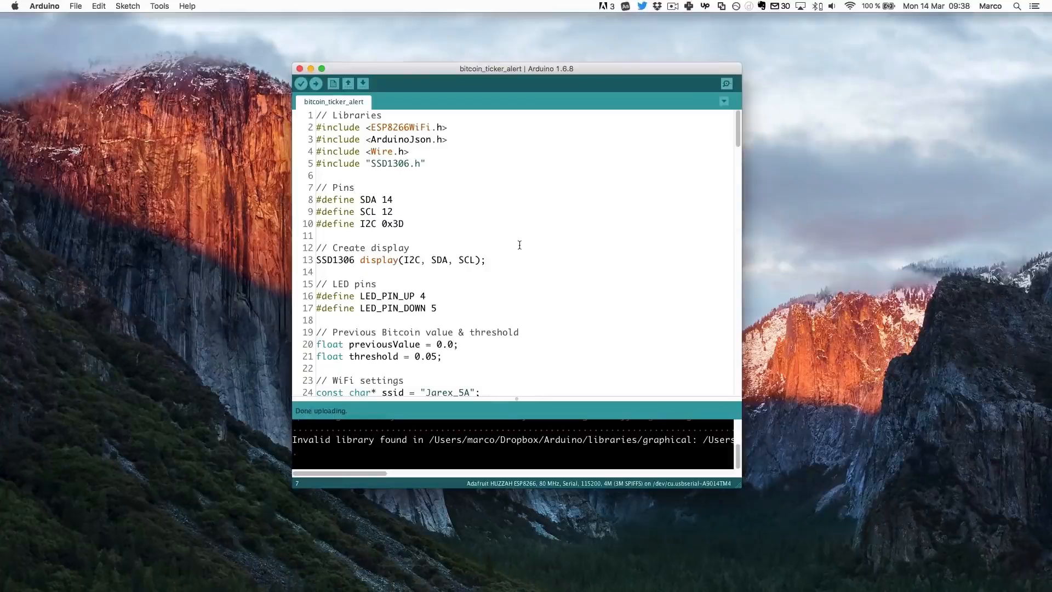
# Review the sketch's pin definitions and the WiFi network name setting.
pyautogui.click(356, 188)
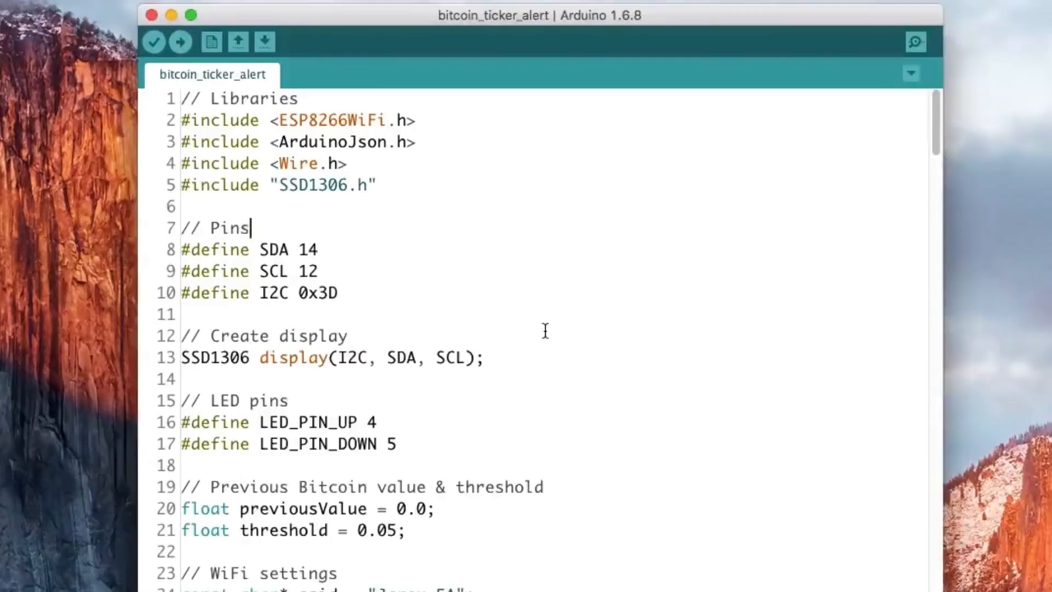
pyautogui.moveTo(362, 187)
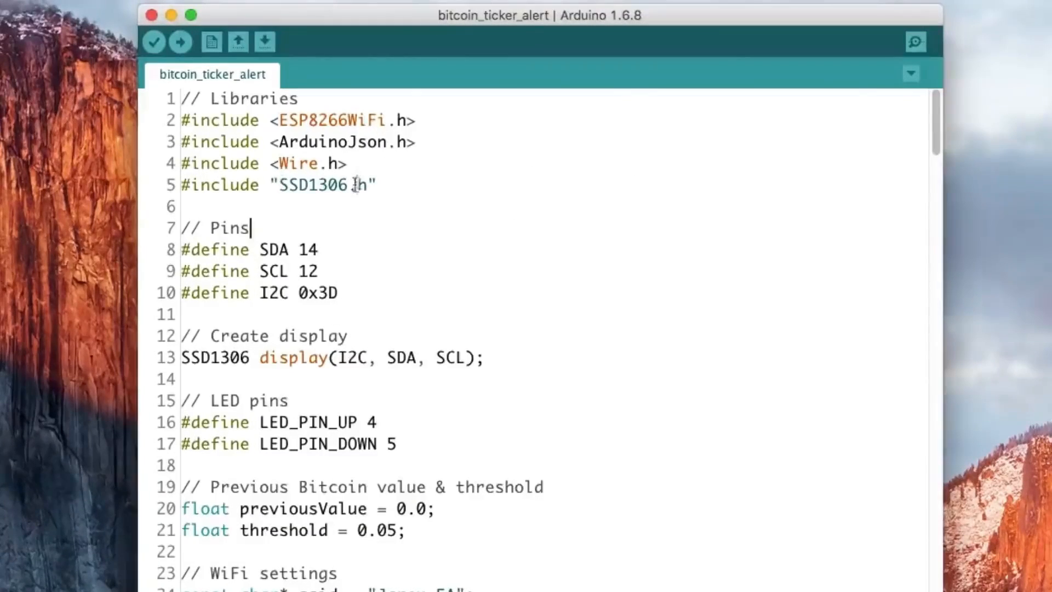
pyautogui.scroll(-3)
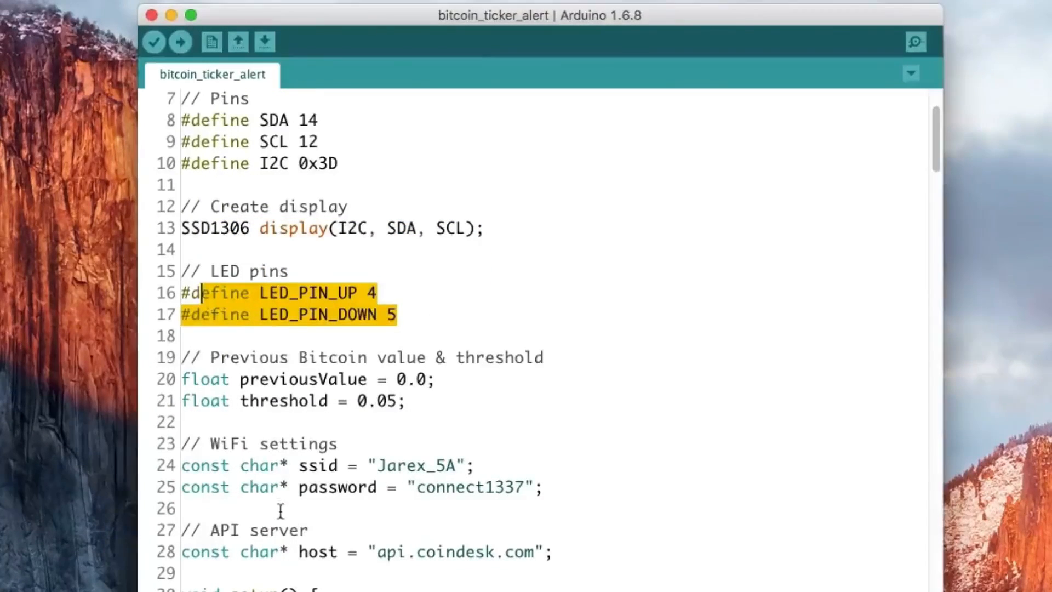
pyautogui.scroll(-3)
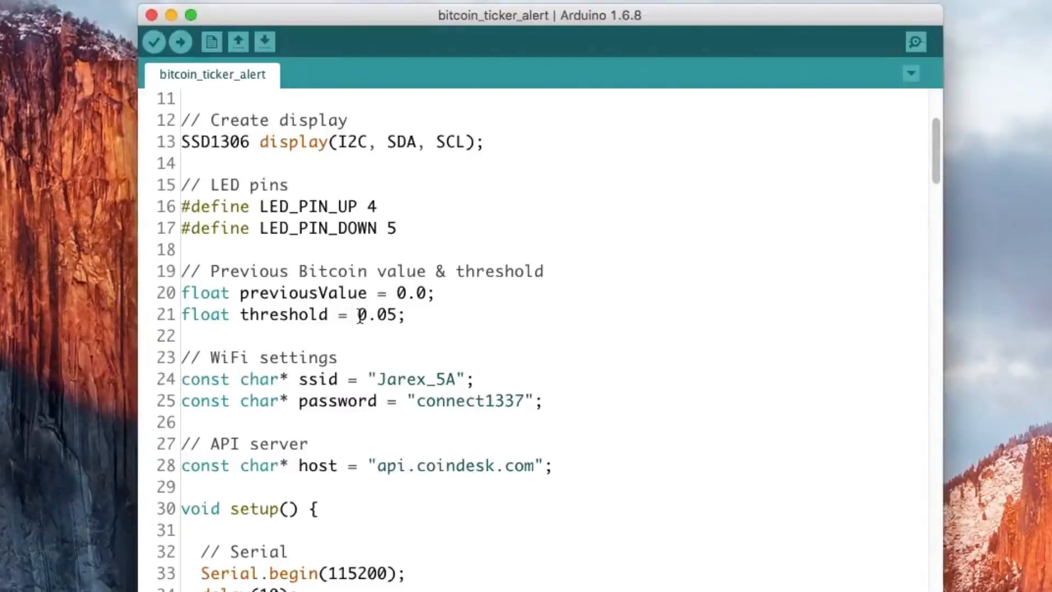
pyautogui.doubleClick(376, 315)
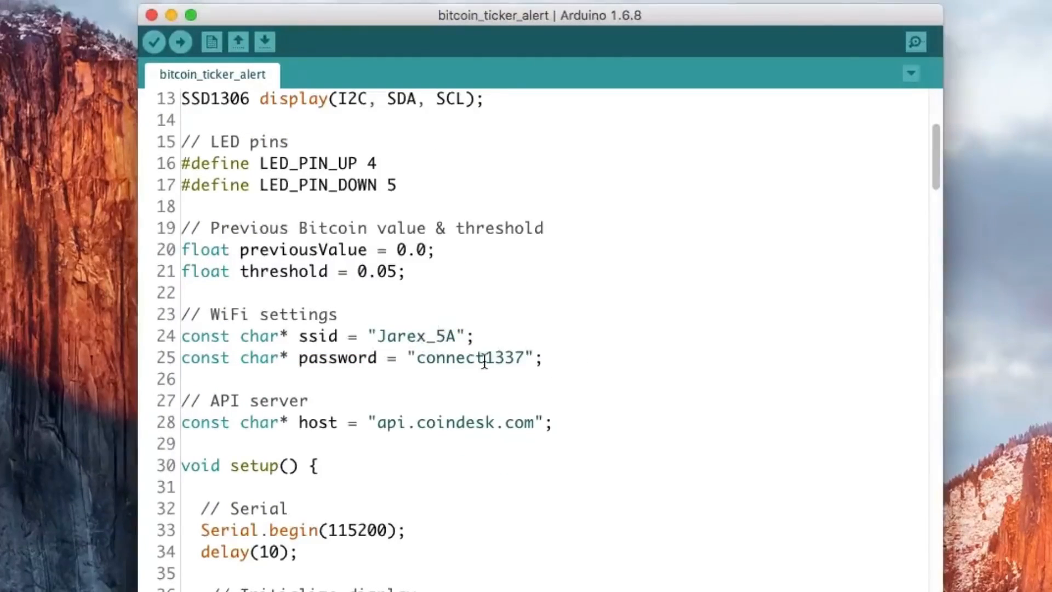
pyautogui.click(440, 336)
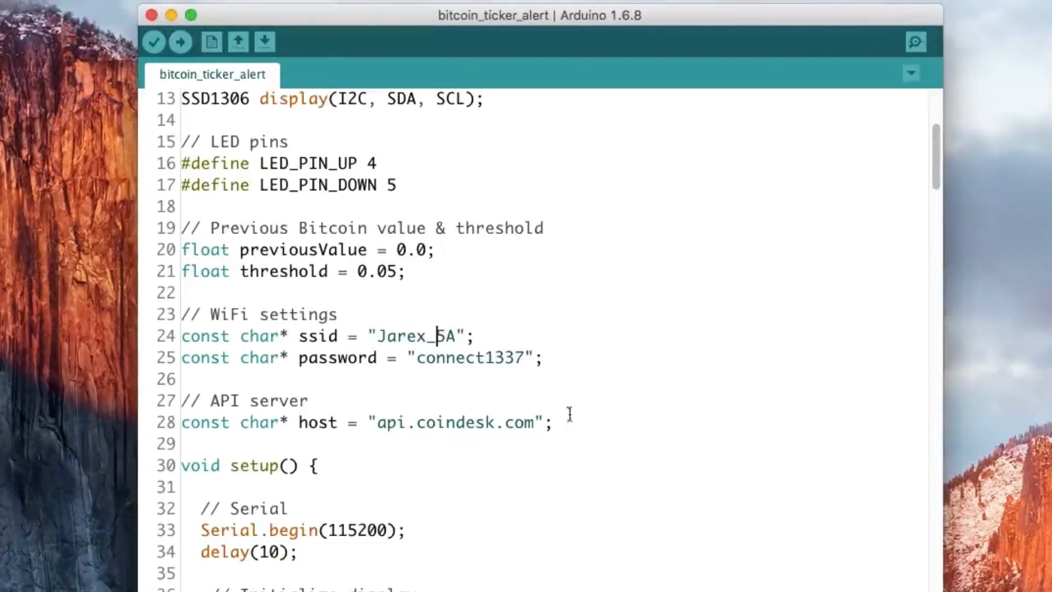
# Scroll down and highlight the line converting the bitcoin price to a float.
pyautogui.scroll(-3)
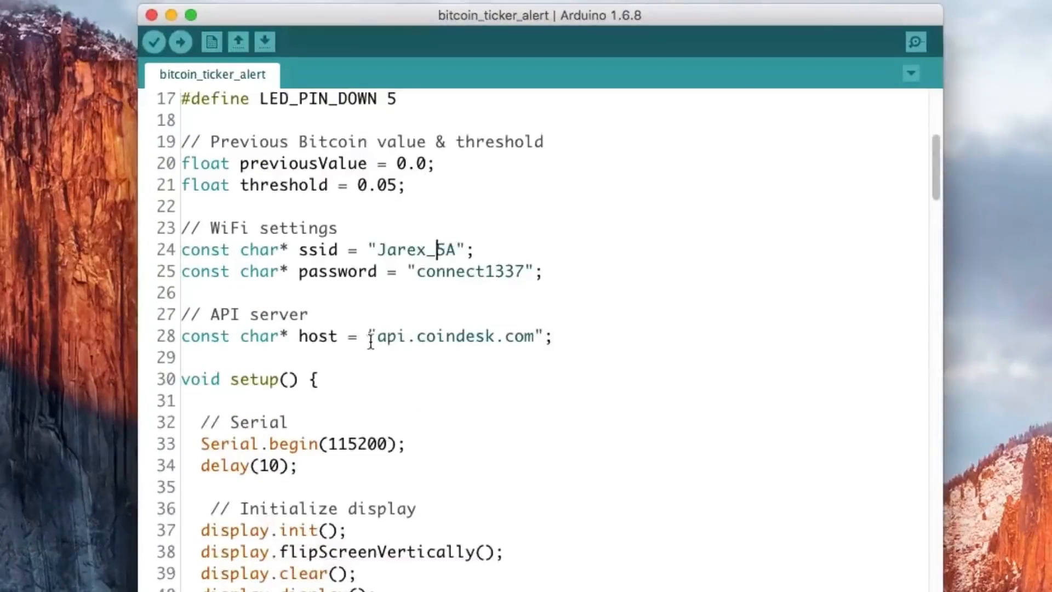
pyautogui.moveTo(518, 356)
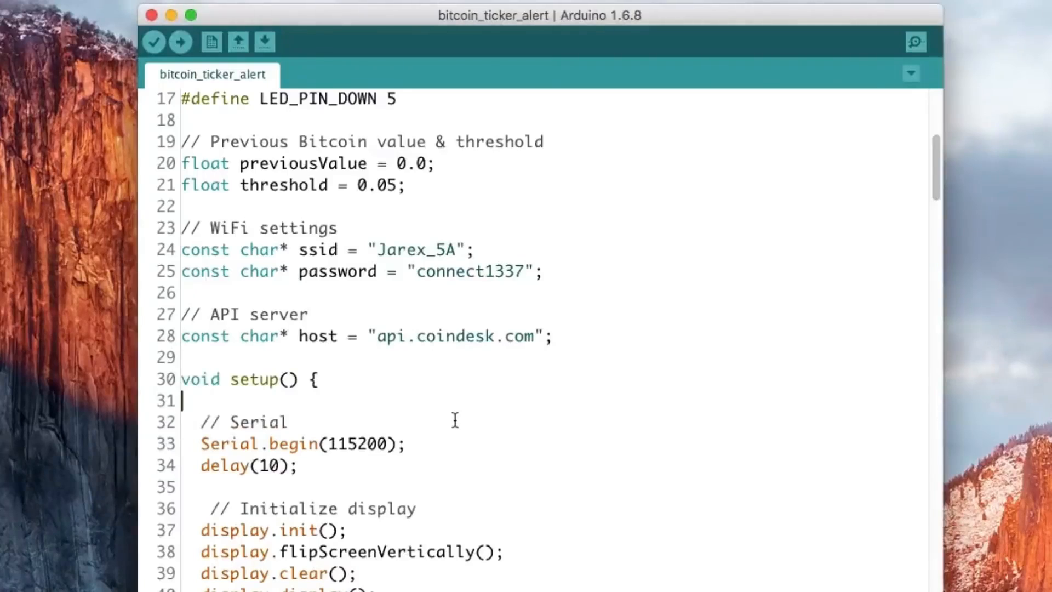
pyautogui.scroll(-3)
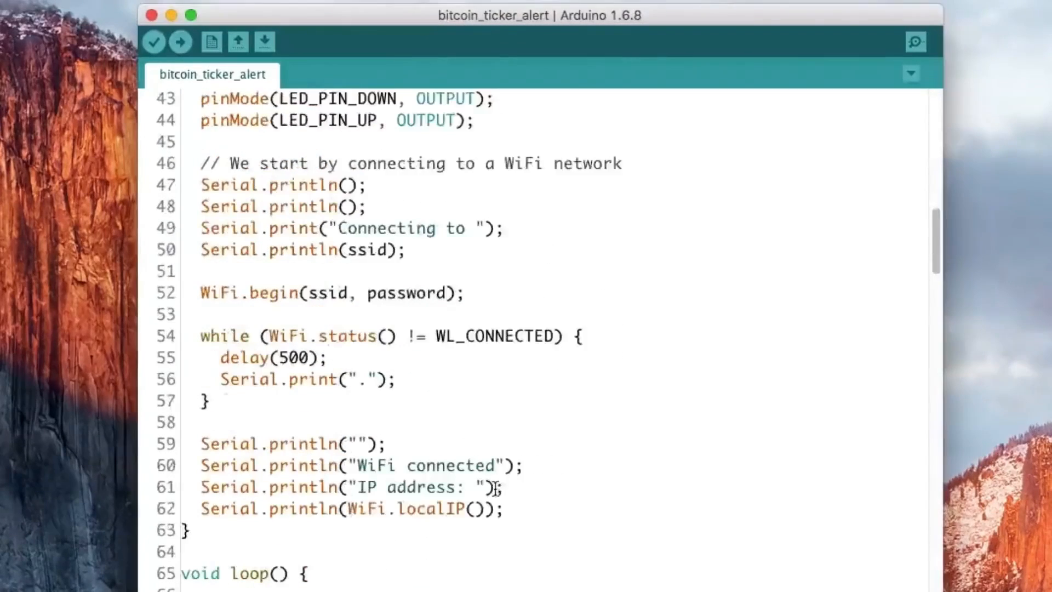
pyautogui.scroll(-3)
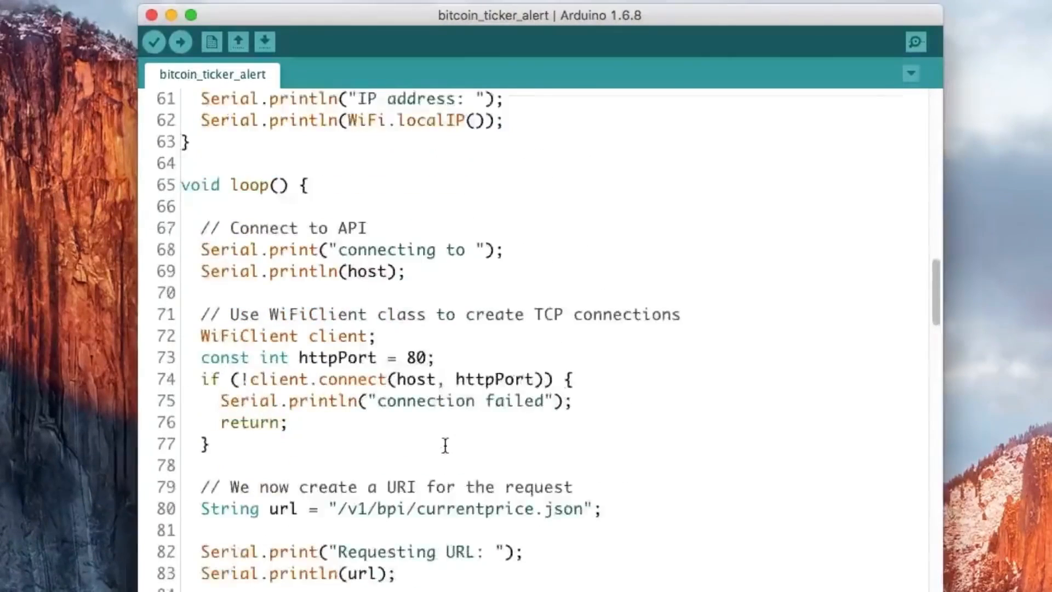
pyautogui.scroll(-3)
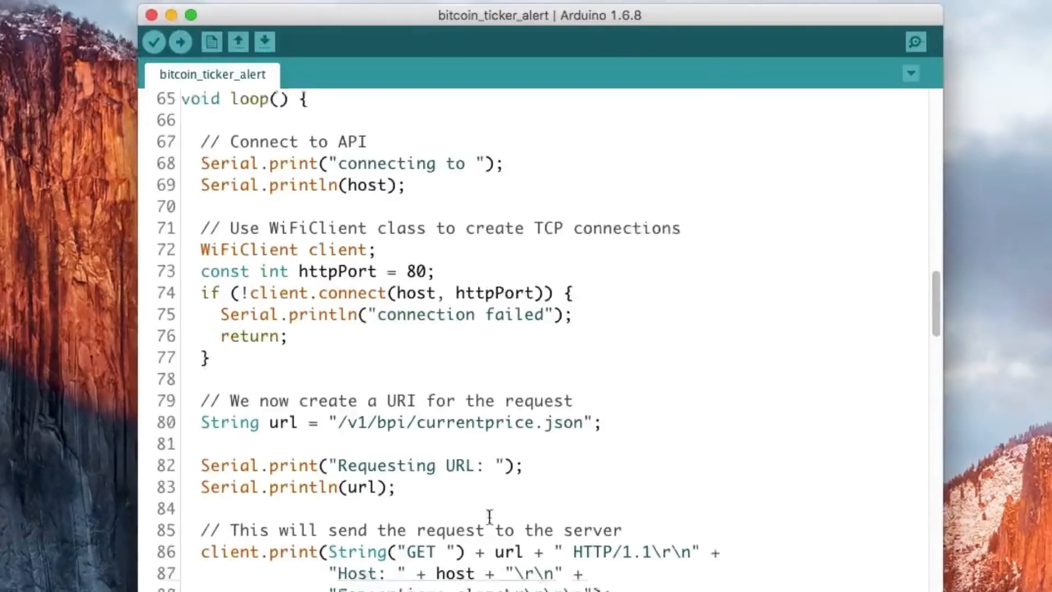
pyautogui.scroll(-3)
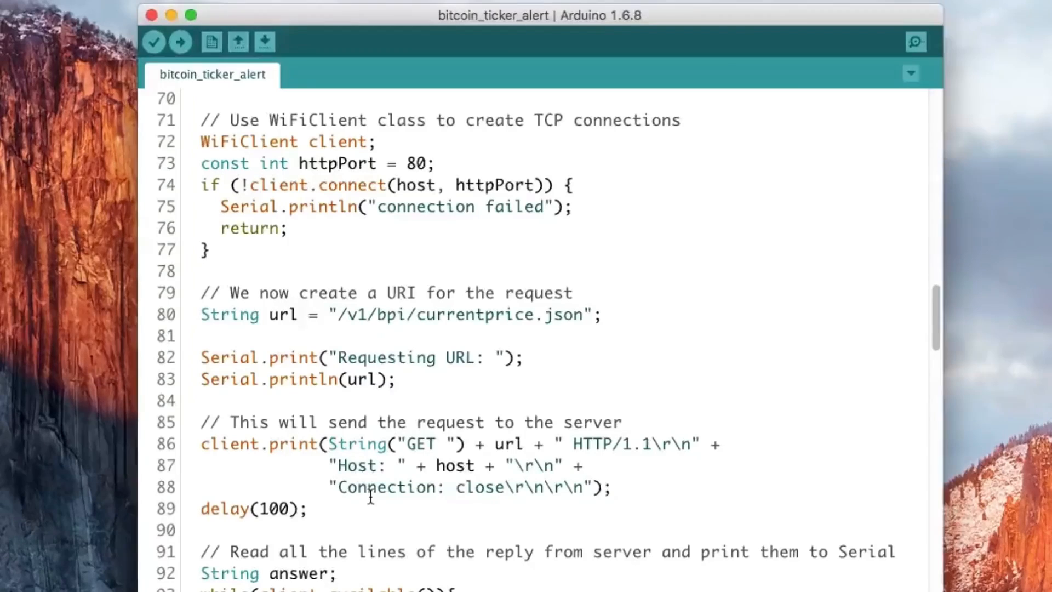
pyautogui.scroll(-3)
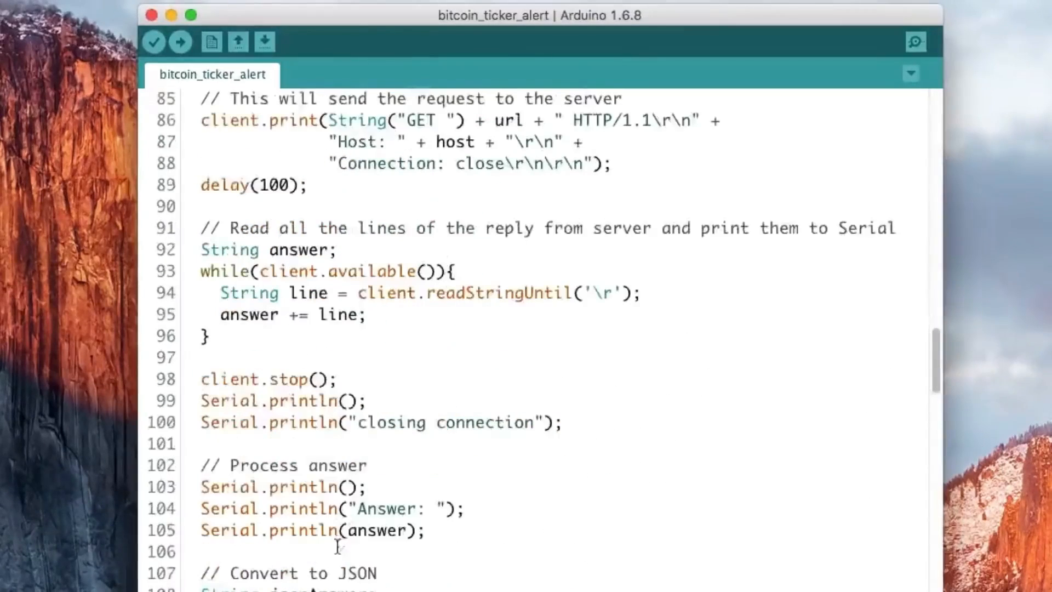
pyautogui.scroll(-3)
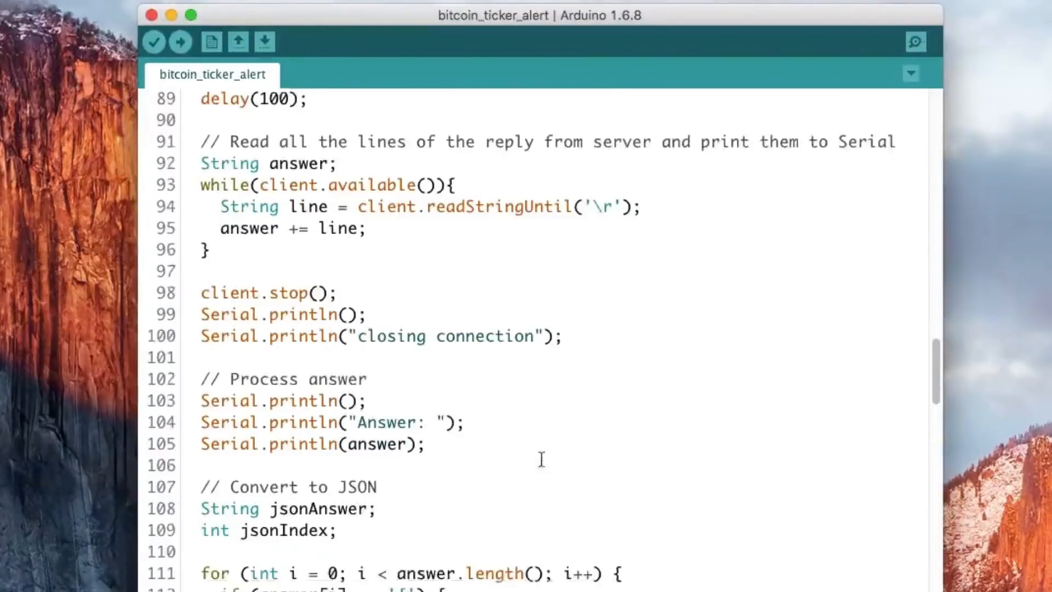
pyautogui.scroll(-3)
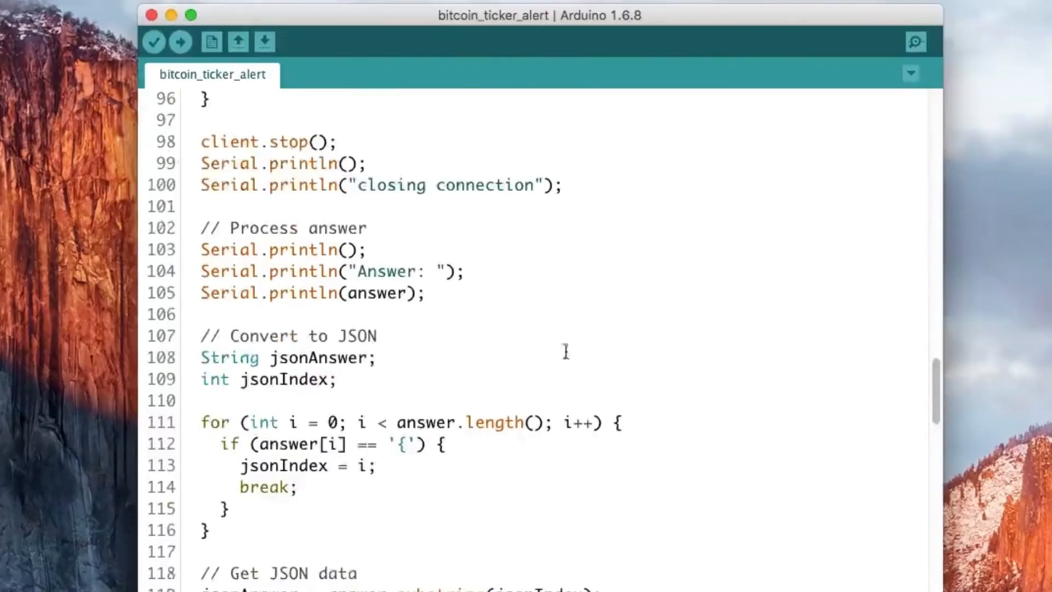
pyautogui.scroll(-3)
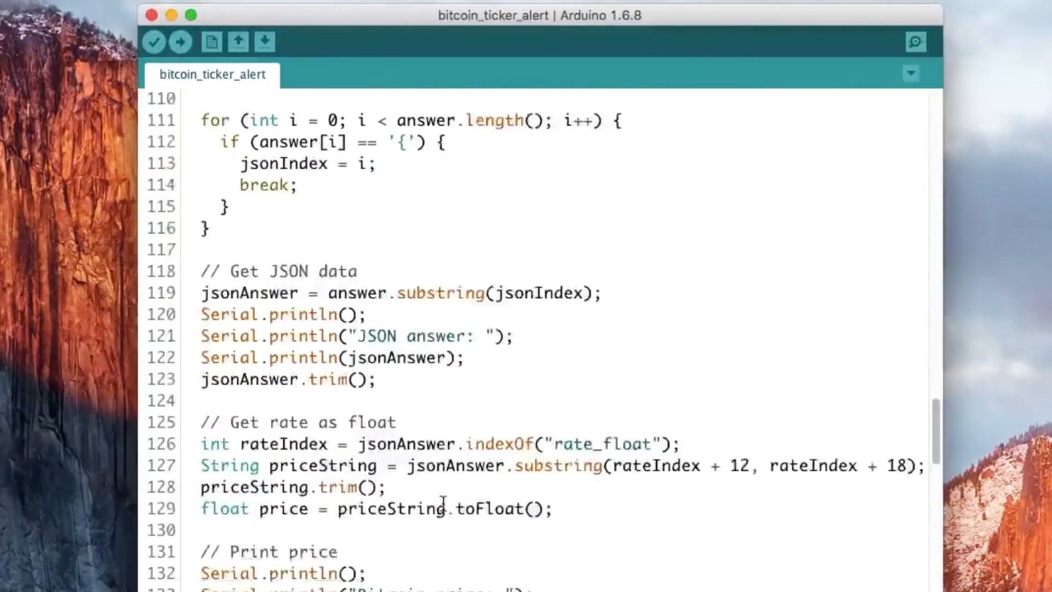
pyautogui.scroll(-3)
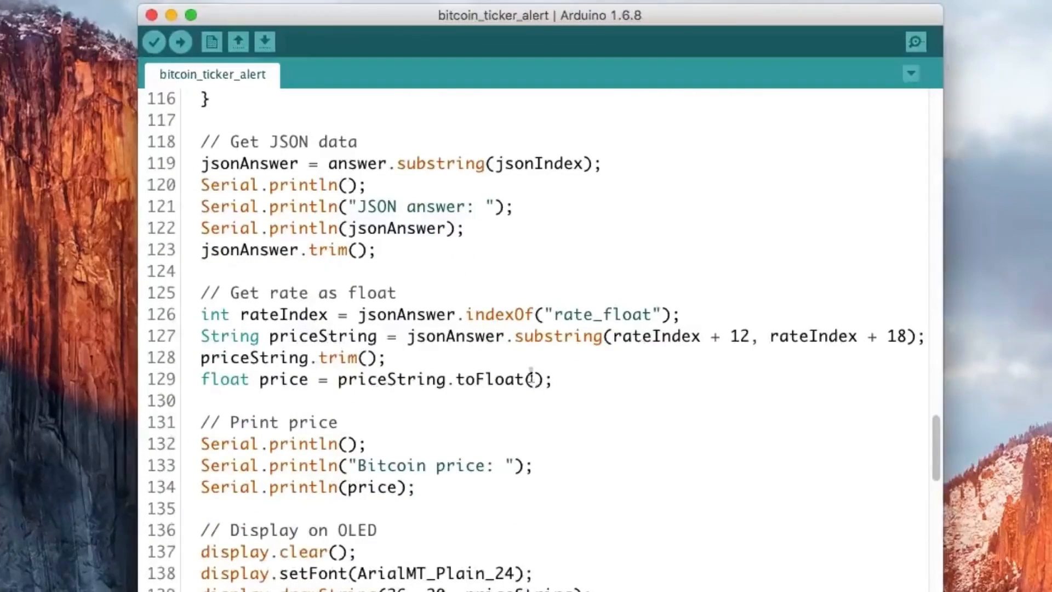
pyautogui.tripleClick(376, 380)
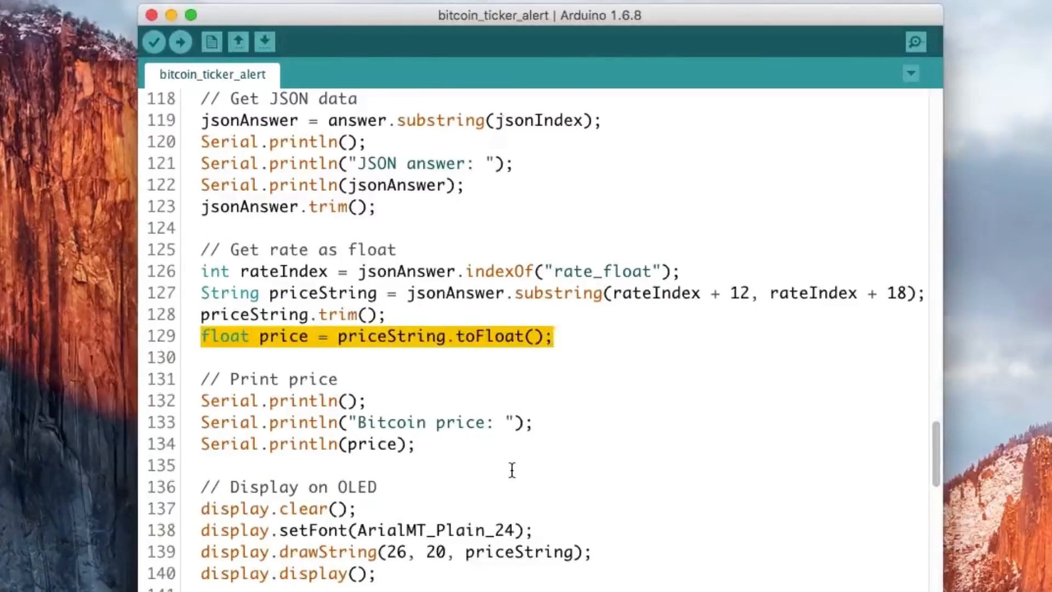
# Upload the unchanged bitcoin_ticker_alert sketch to the Adafruit HUZZAH ESP8266 board.
pyautogui.scroll(-3)
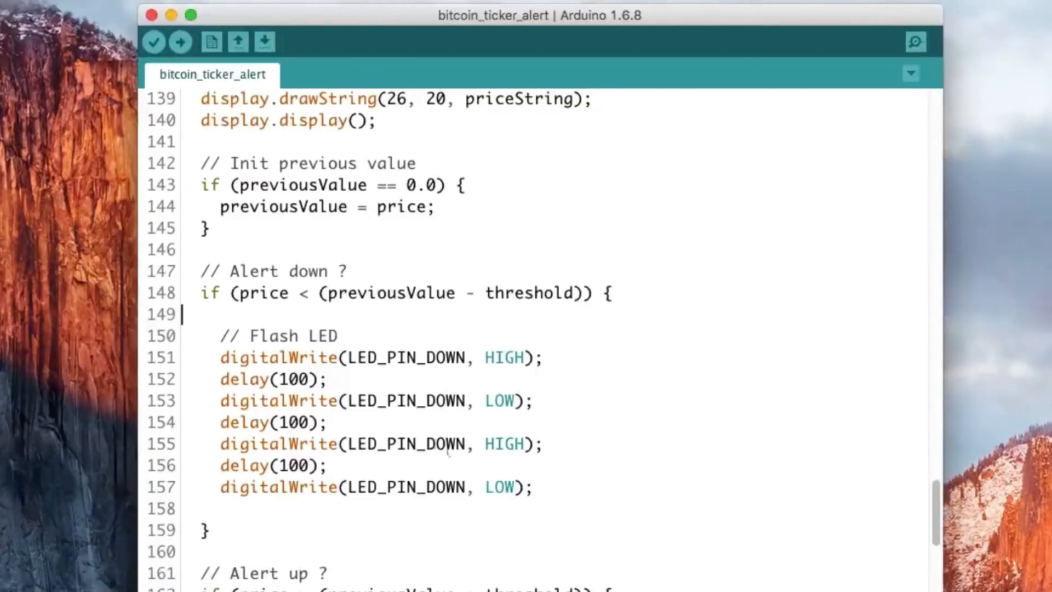
pyautogui.scroll(-3)
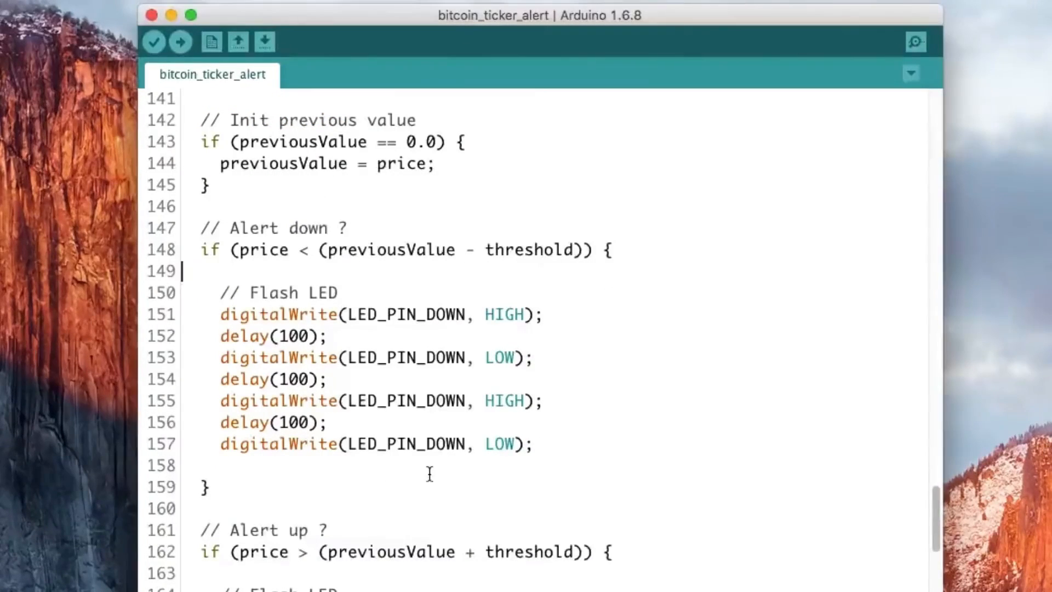
pyautogui.moveTo(392, 468)
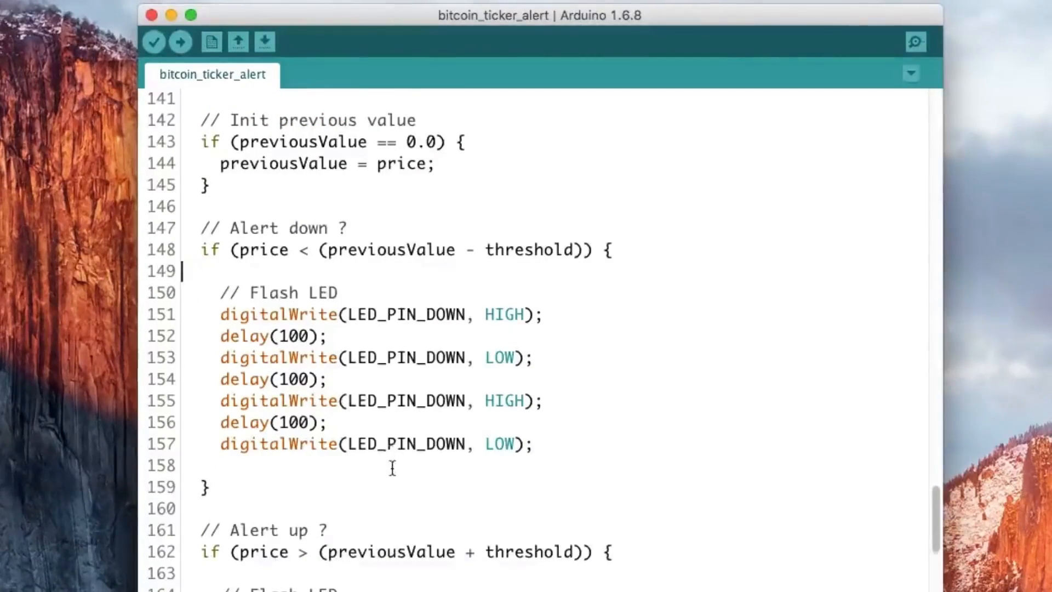
pyautogui.scroll(-3)
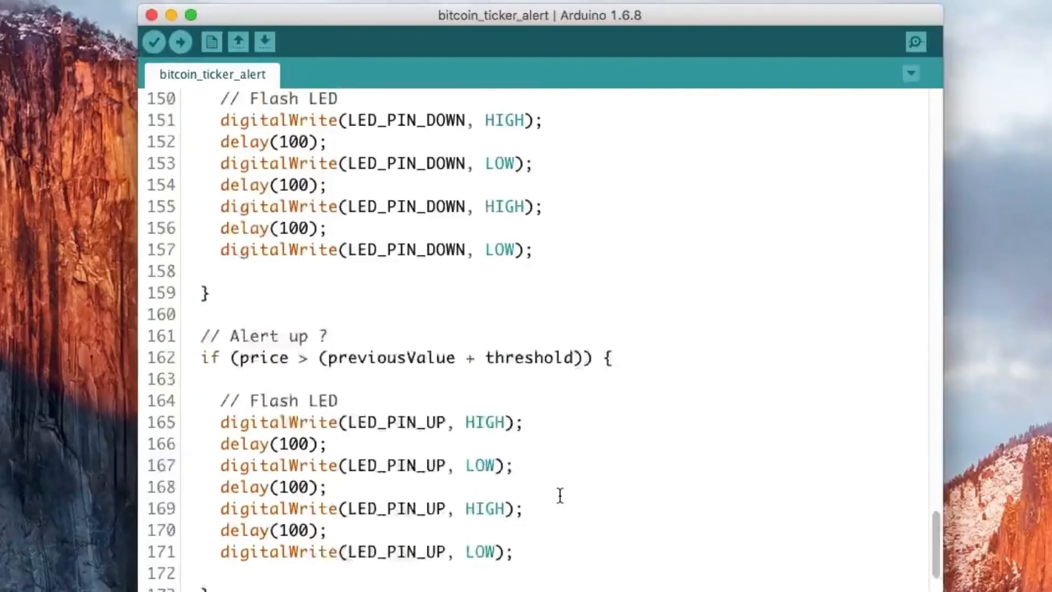
pyautogui.scroll(-3)
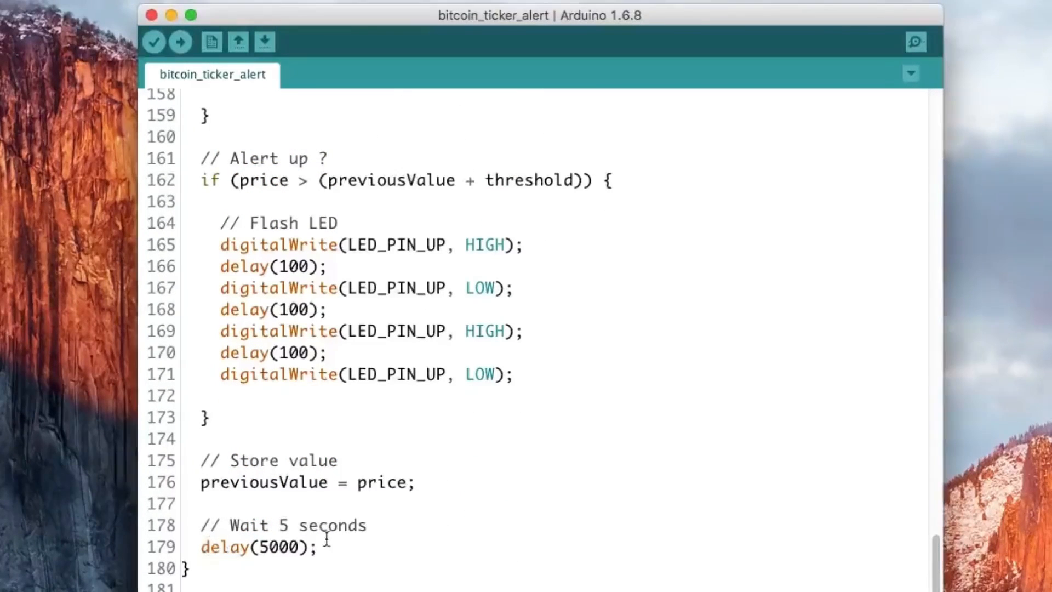
pyautogui.scroll(3)
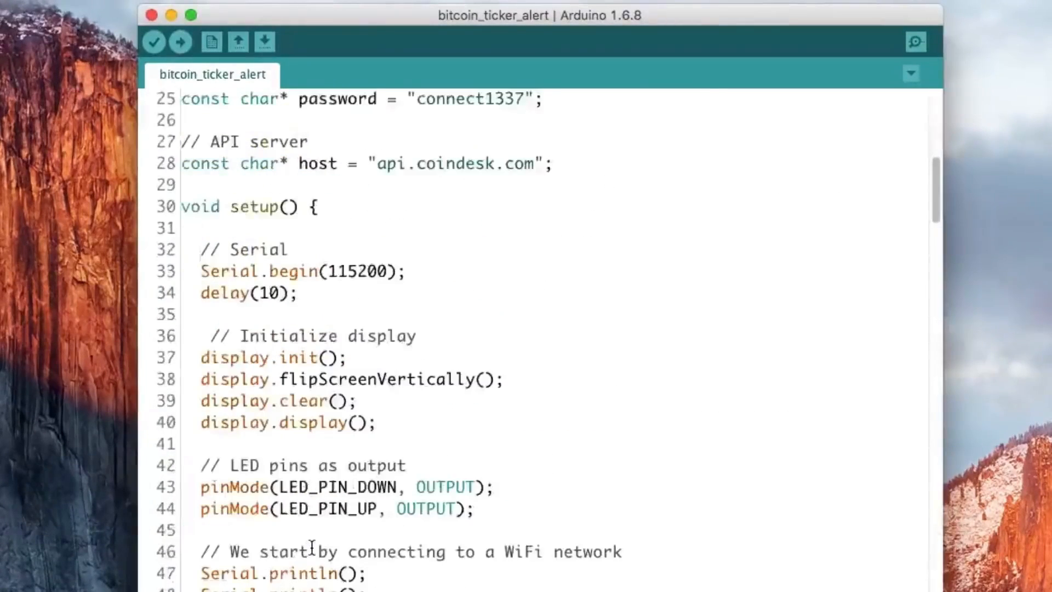
pyautogui.moveTo(311, 553)
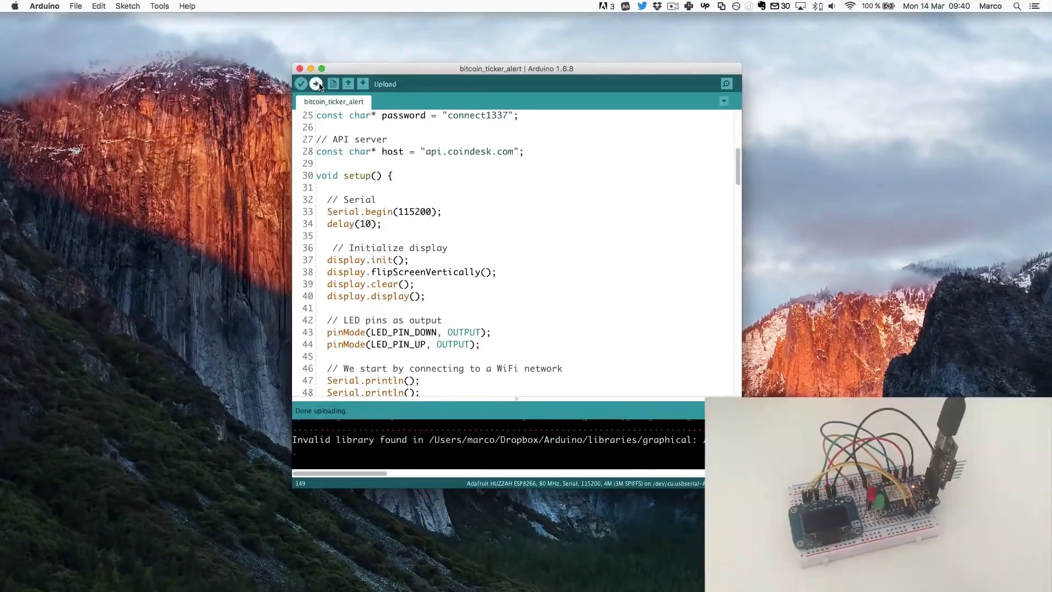
pyautogui.click(318, 84)
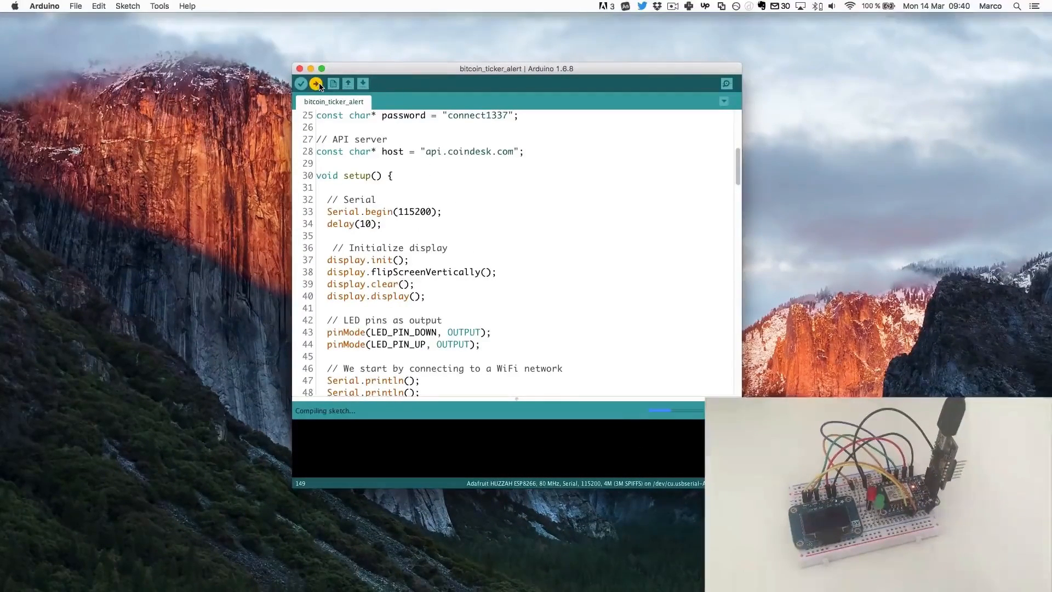